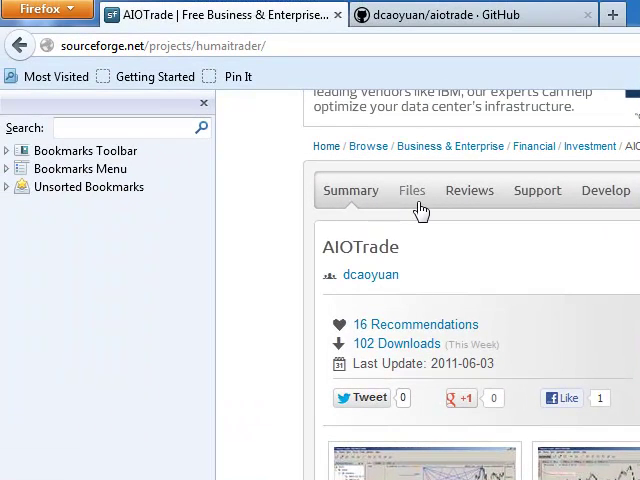
mouse_move(490, 430)
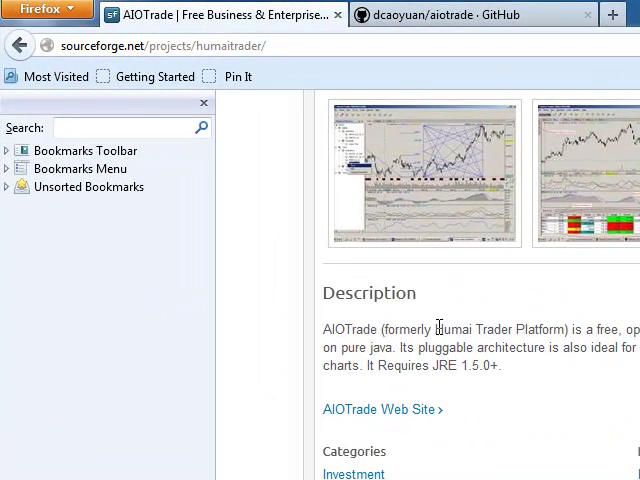
Step: Scroll the AIOTrade SourceForge summary and switch to the Files page listing aiotrade and blogtrader
double_click(470, 328)
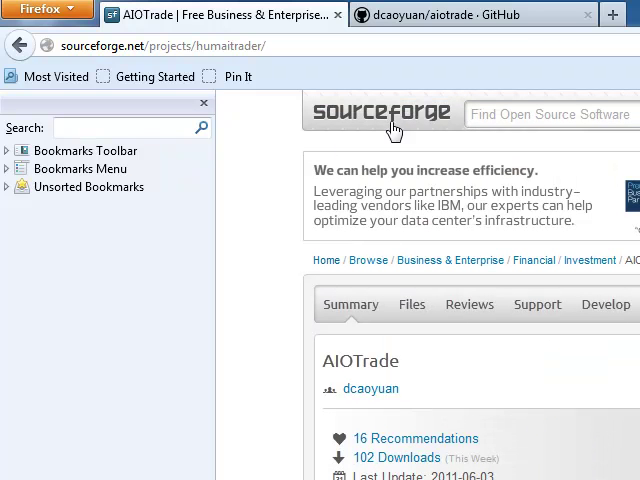
scroll("down", 3)
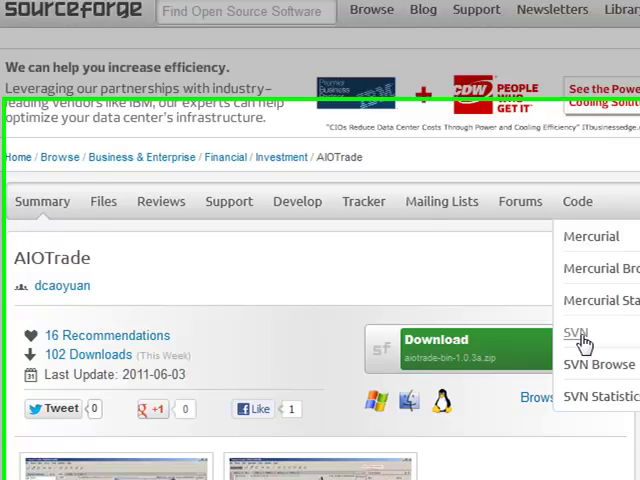
left_click(576, 332)
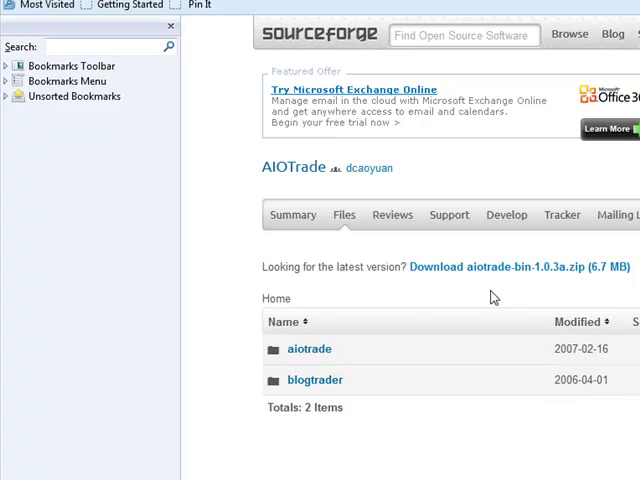
Step: Navigate Windows Explorer to the local Dropbox aiotrade project folder
left_click(308, 348)
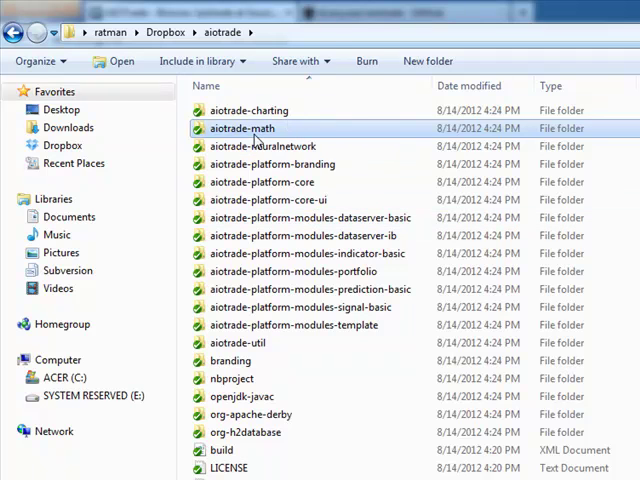
Step: Drill into aiotrade-math src/org/aiotrade/math down to the timeseries package
double_click(244, 128)
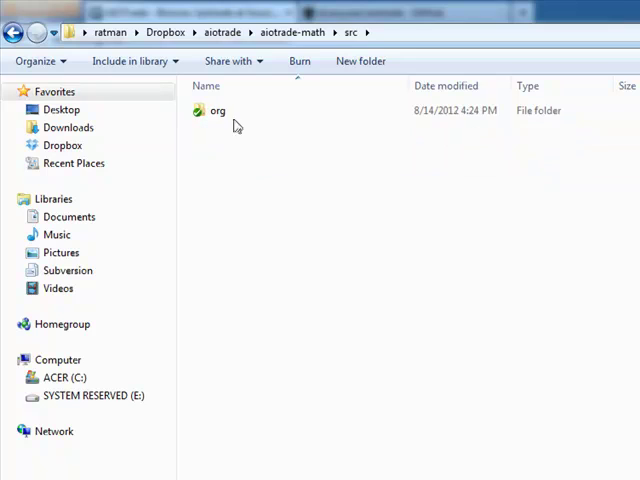
double_click(216, 110)
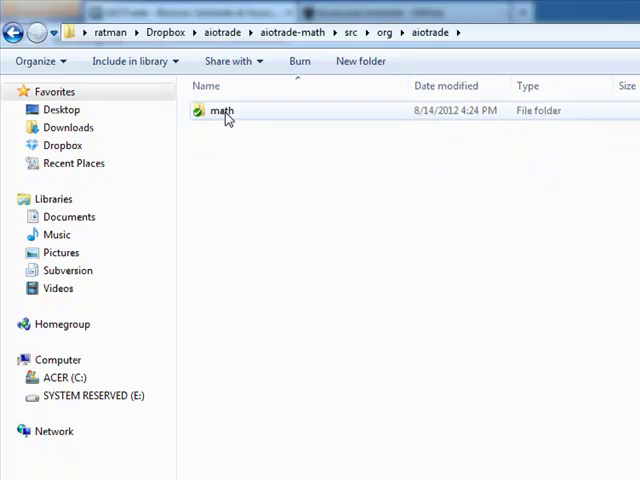
double_click(222, 110)
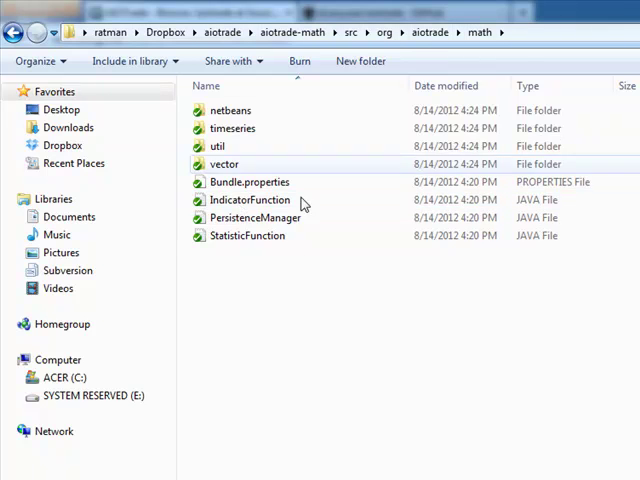
double_click(232, 128)
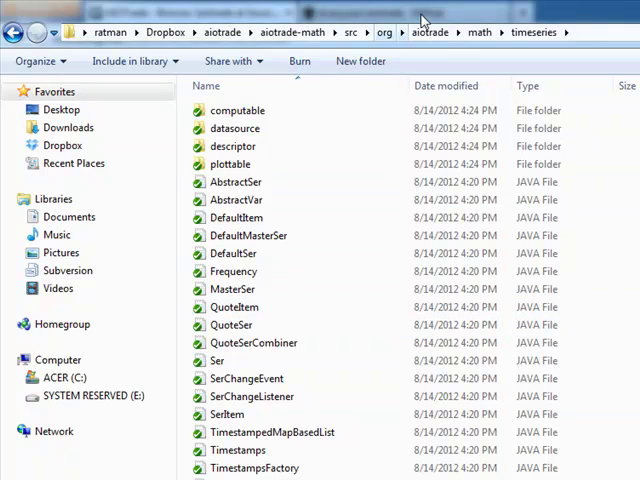
Step: Step back up to the math package and open its vector package with Mat, Vec and VecItem
left_click(428, 32)
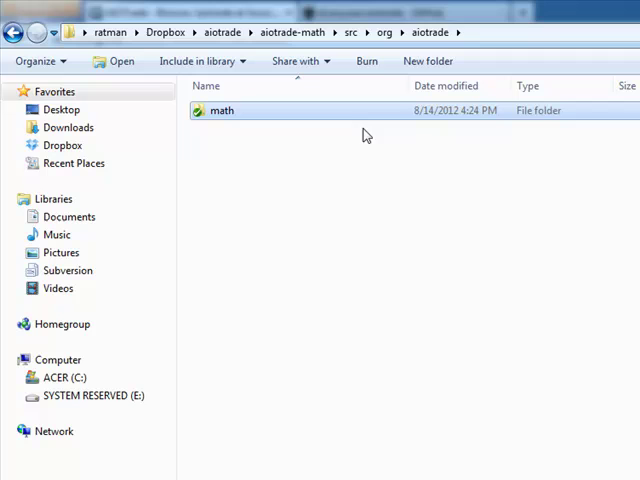
left_click(384, 32)
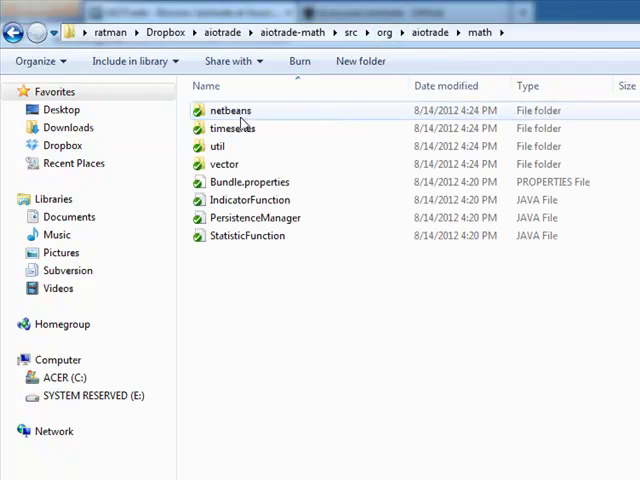
double_click(224, 164)
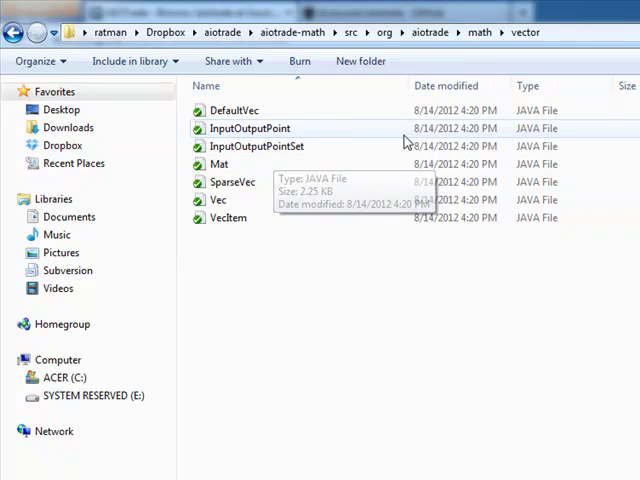
mouse_move(440, 48)
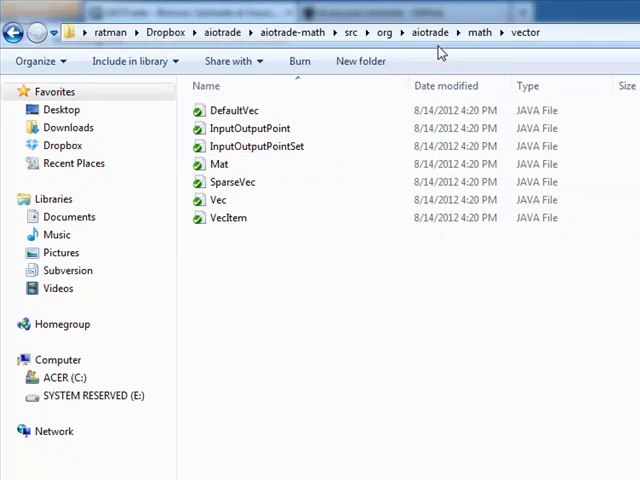
mouse_move(336, 40)
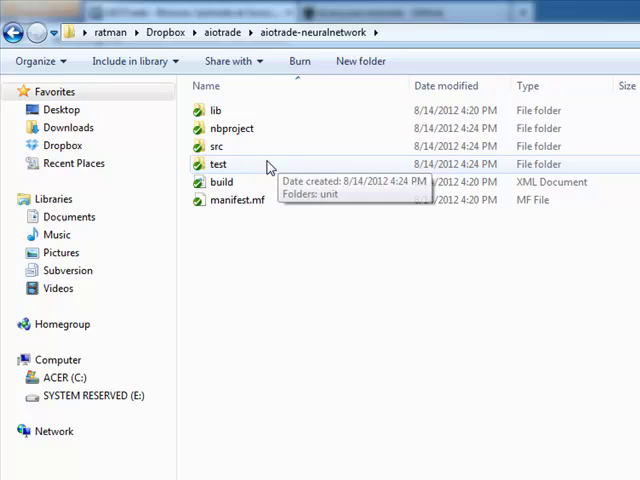
Step: Browse aiotrade-neuralnetwork's src/org packages, then return via breadcrumb to the aiotrade project folder
double_click(216, 146)
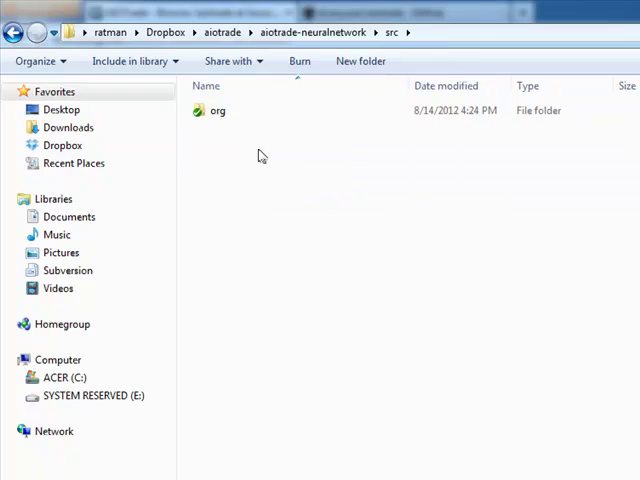
double_click(216, 110)
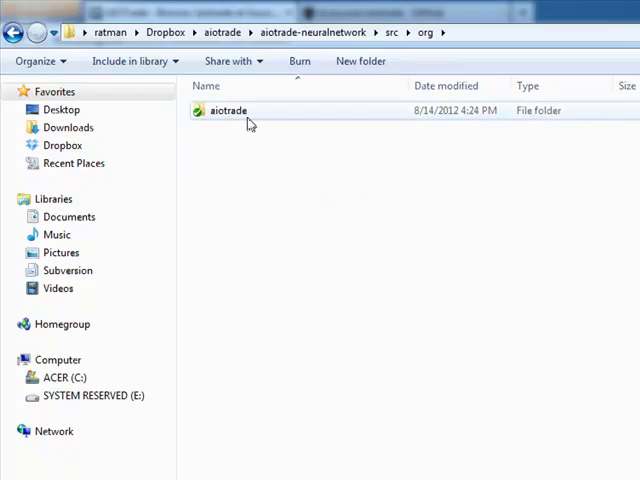
double_click(228, 110)
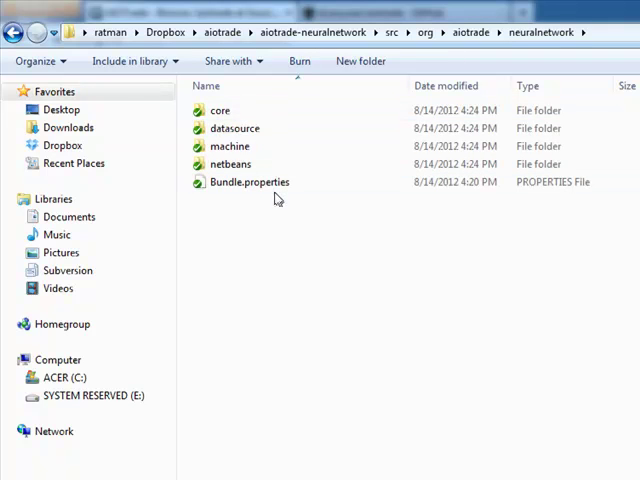
mouse_move(230, 164)
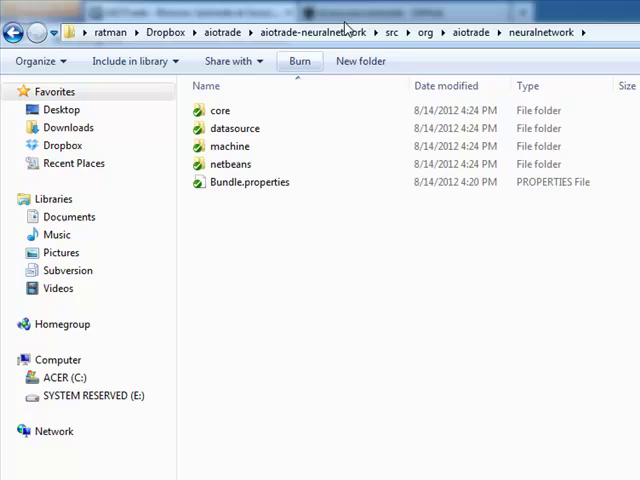
left_click(312, 32)
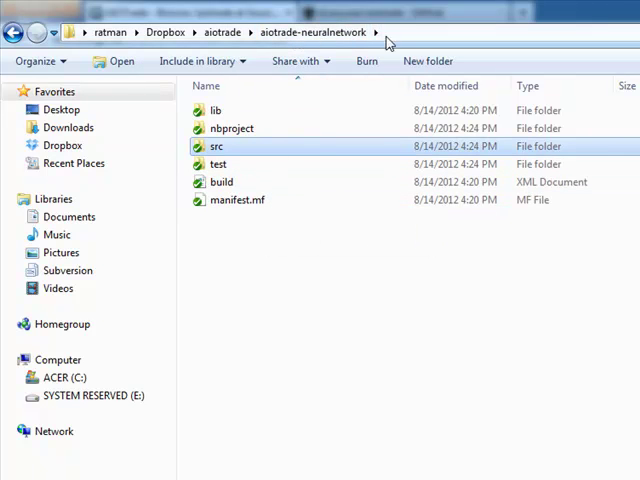
left_click(222, 32)
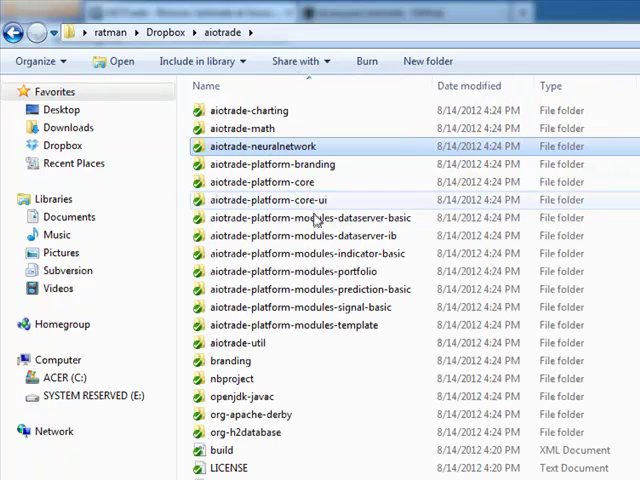
mouse_move(280, 182)
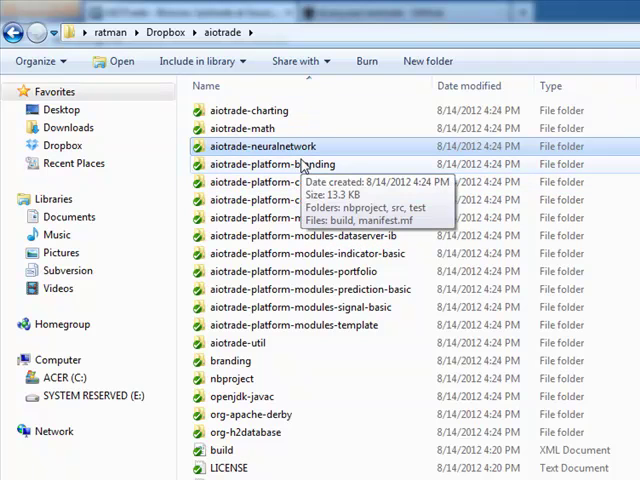
mouse_move(308, 172)
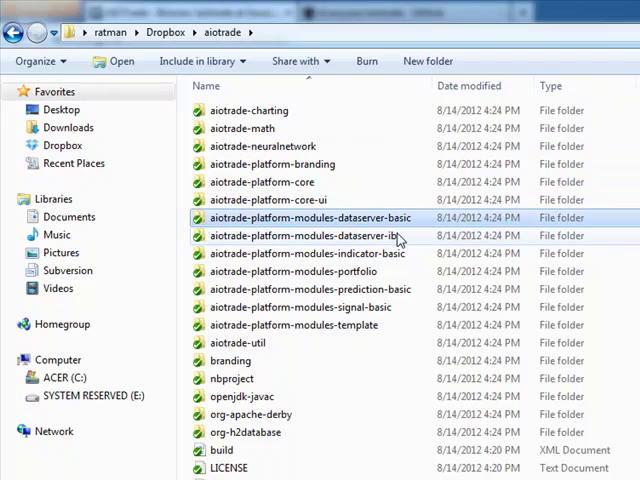
mouse_move(344, 218)
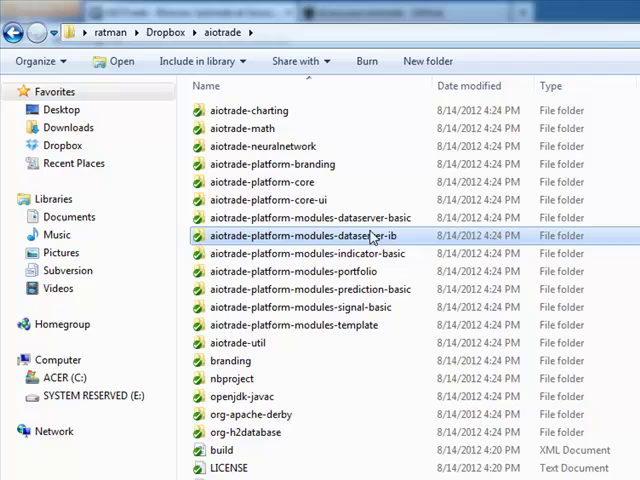
Step: Open dataserver-ib's org/aiotrade/platform/modules source files, then jump back up to the dataserver module folder
left_click(304, 216)
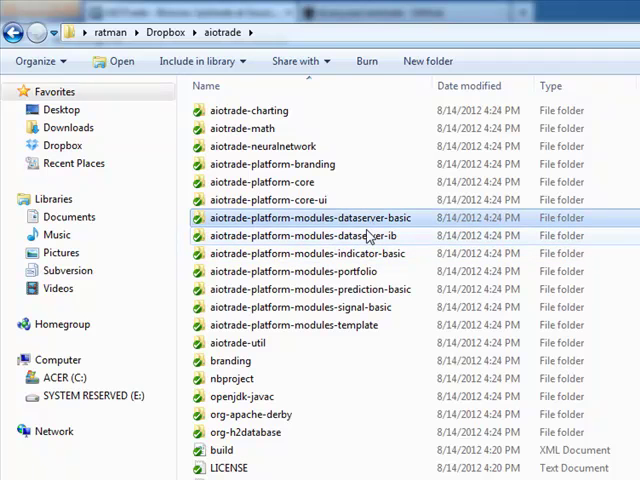
double_click(302, 236)
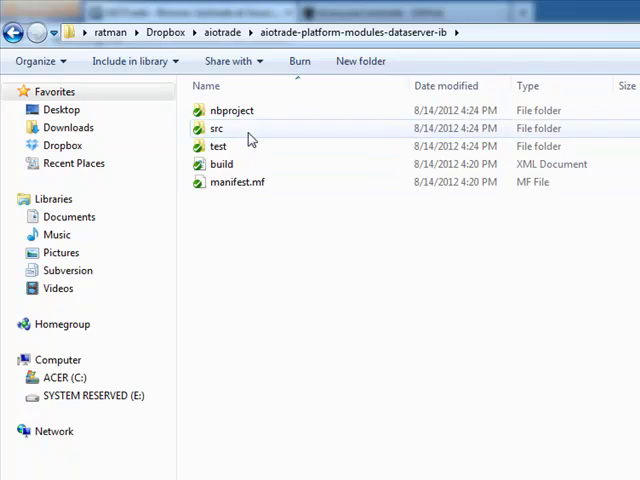
double_click(216, 128)
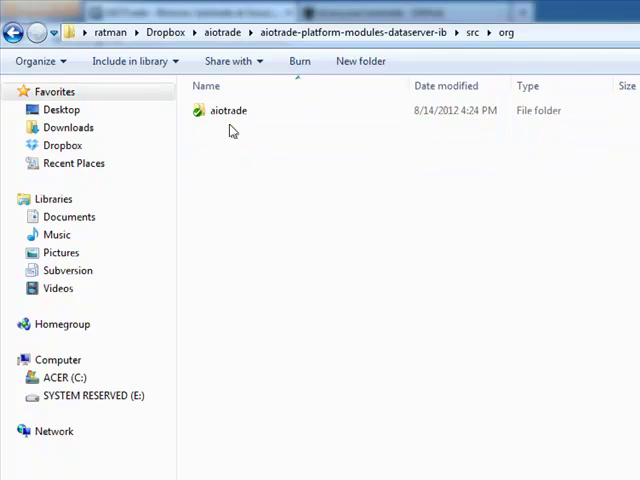
double_click(228, 110)
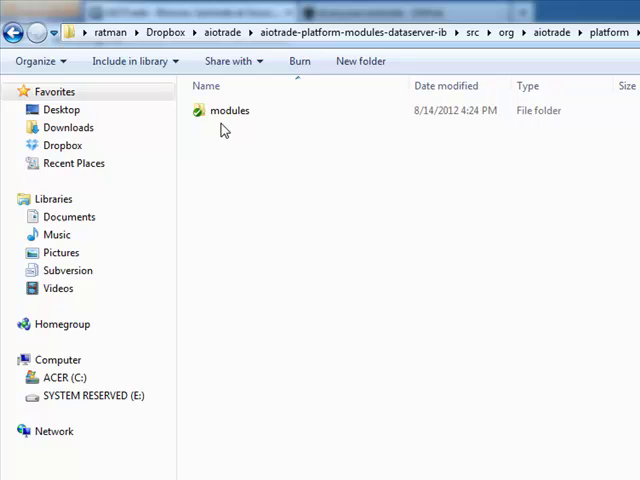
double_click(228, 110)
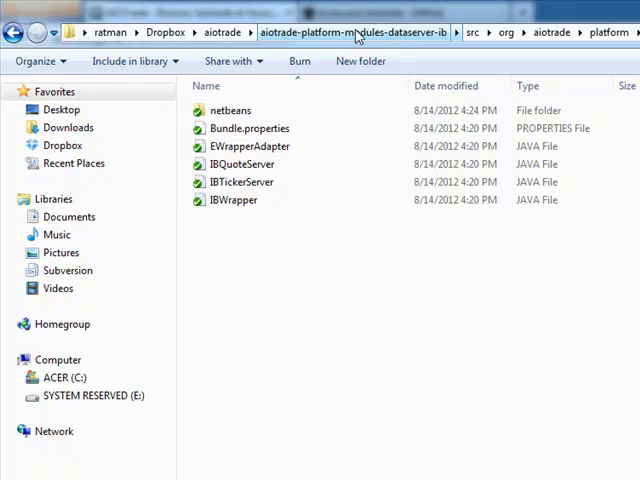
left_click(222, 32)
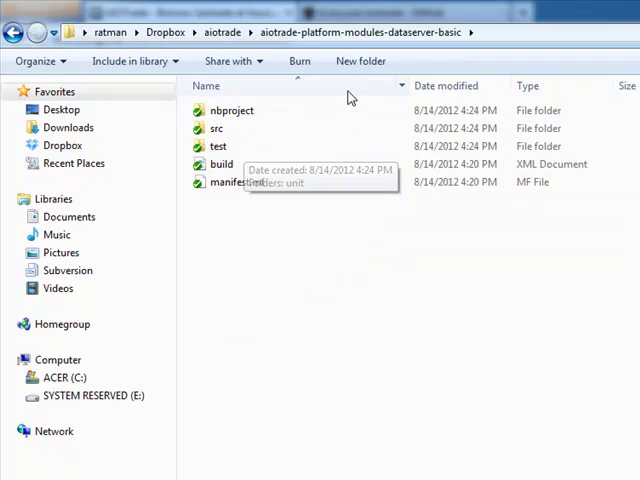
mouse_move(376, 32)
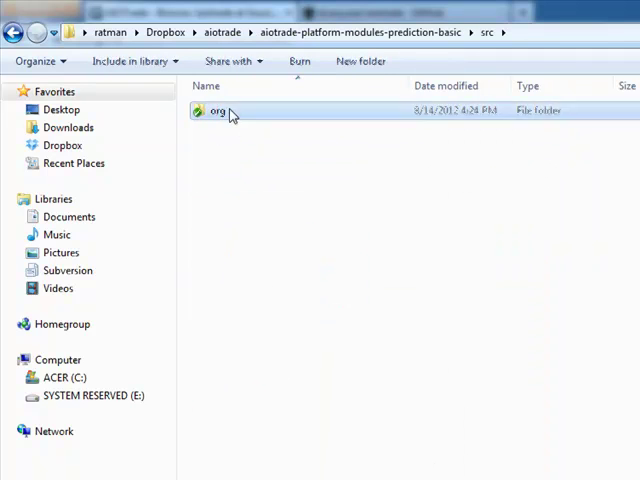
Step: Drill into prediction-basic's org/aiotrade/platform/modules/basic source package
double_click(212, 112)
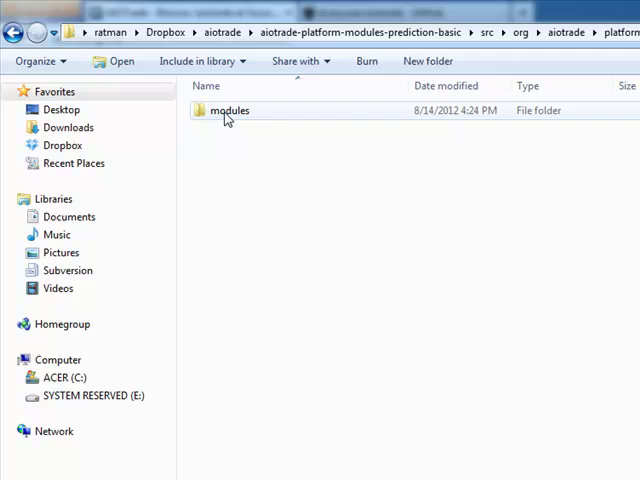
double_click(228, 110)
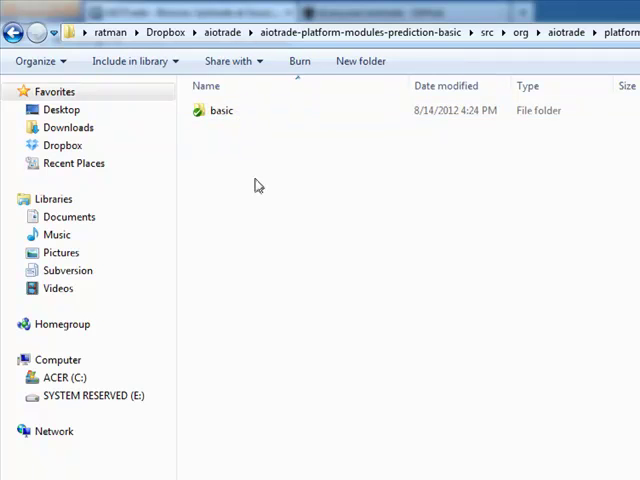
double_click(220, 110)
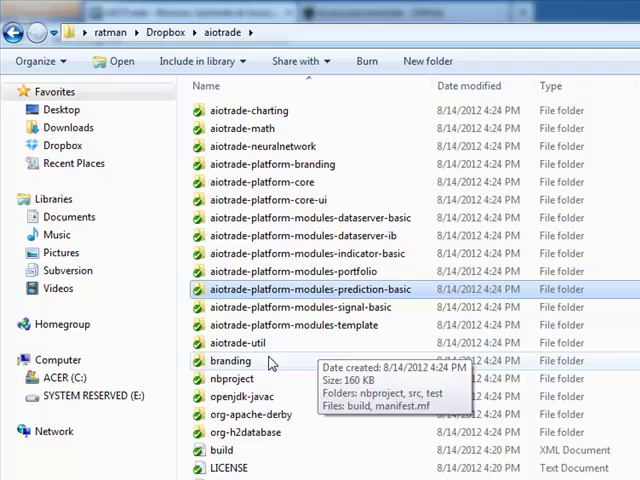
mouse_move(264, 378)
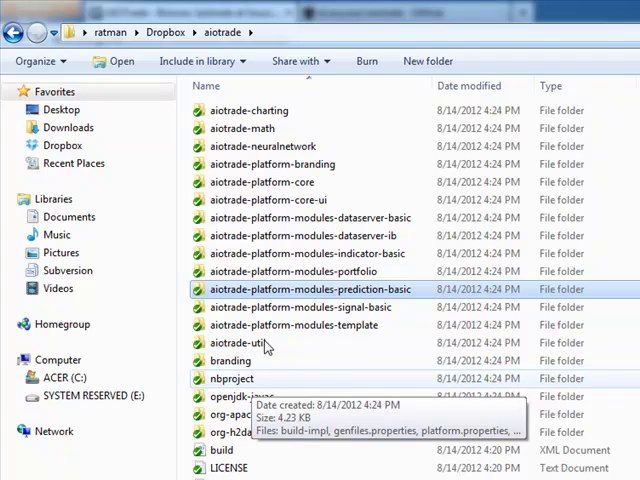
mouse_move(268, 128)
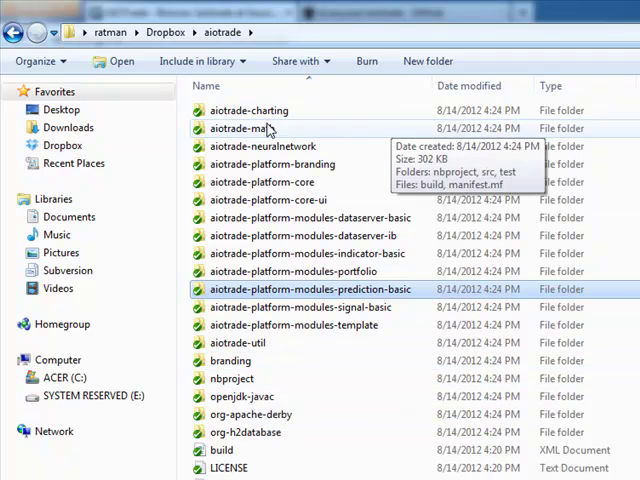
Step: Open aiotrade-charting and descend into its src/org/aiotrade package
double_click(248, 110)
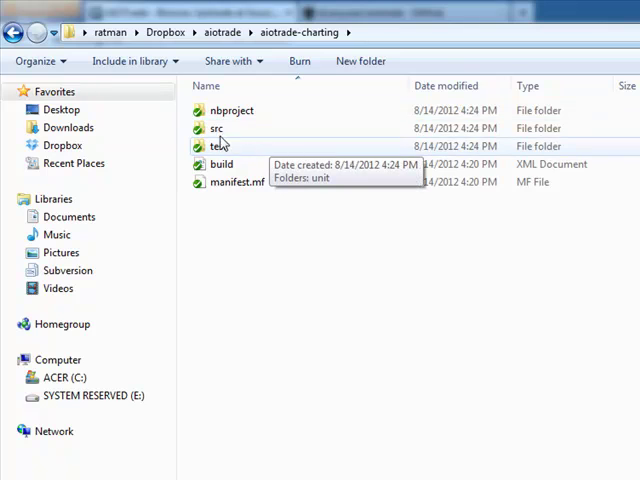
double_click(212, 128)
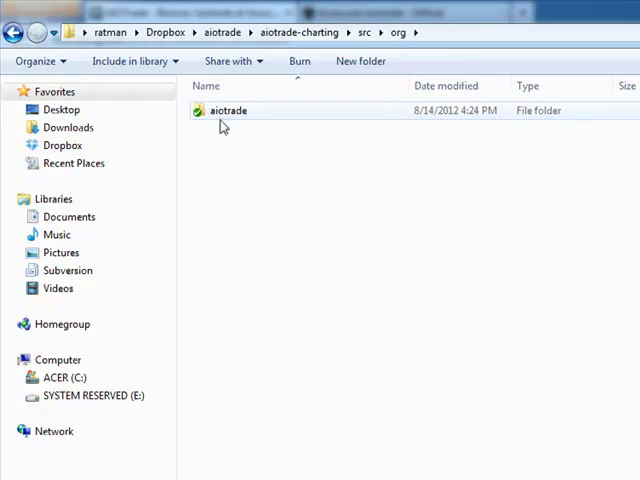
double_click(228, 110)
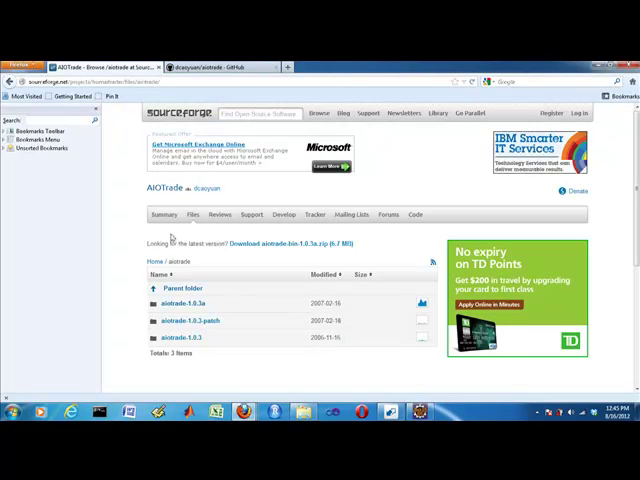
Step: Scroll the SourceForge aiotrade release folders and switch to the dcaoyuan/aiotrade GitHub tab
scroll("down", 3)
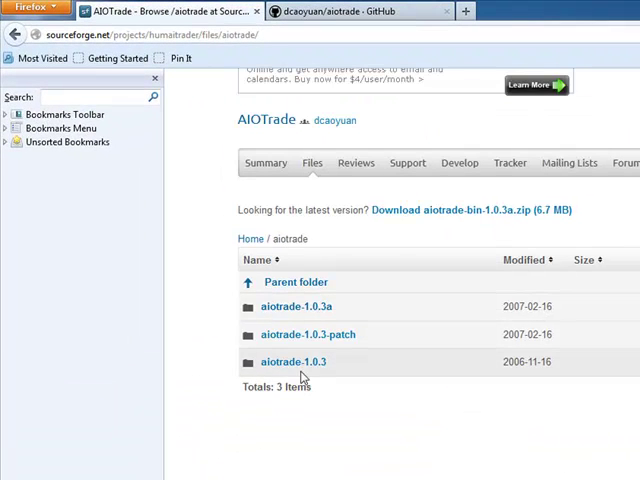
left_click(350, 12)
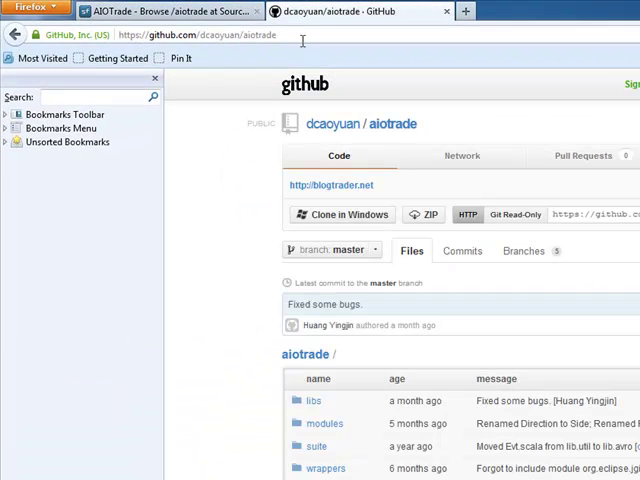
mouse_move(368, 370)
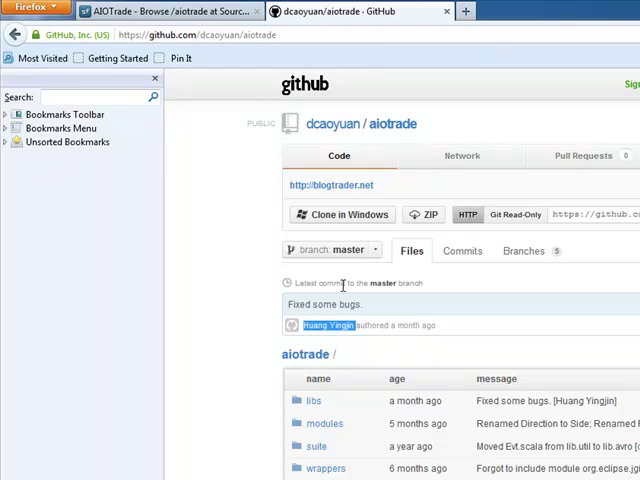
Step: Scroll through the repository's folders and recent commits, then enter the modules folder
scroll("down", 3)
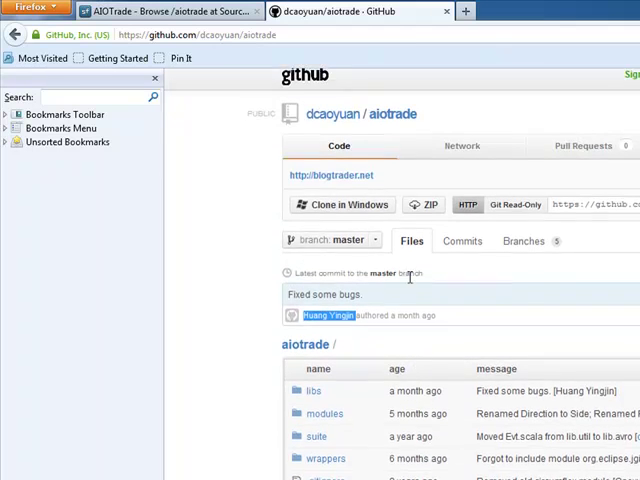
scroll("down", 3)
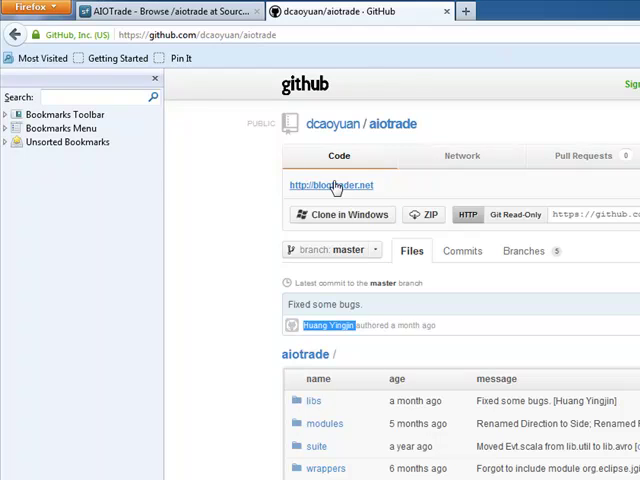
scroll("down", 3)
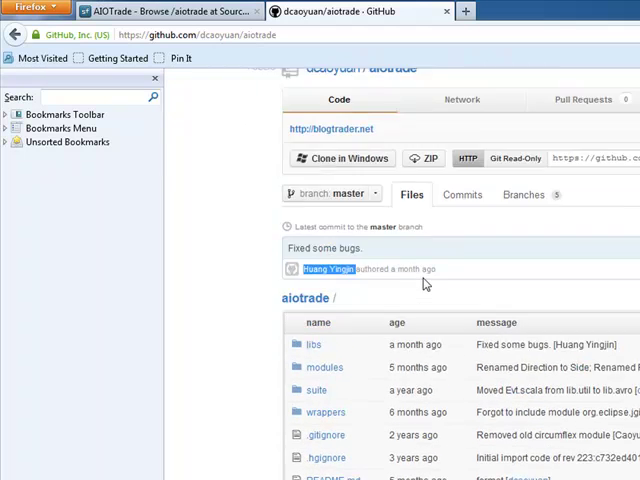
scroll("down", 3)
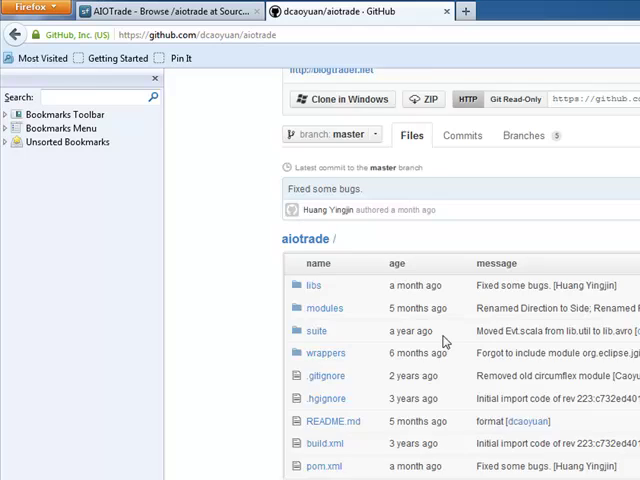
scroll("down", 3)
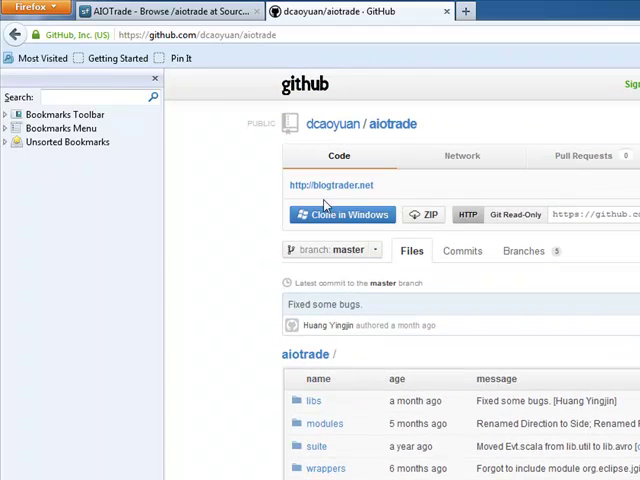
scroll("down", 3)
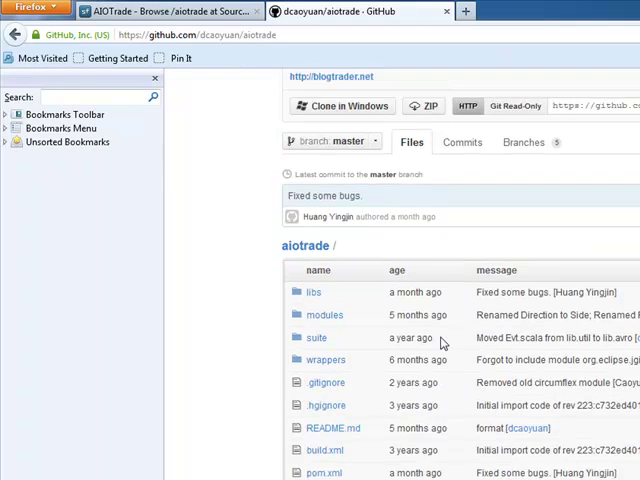
scroll("down", 3)
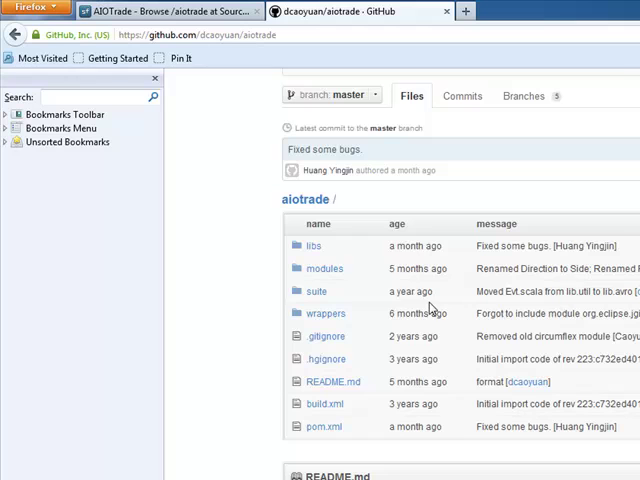
mouse_move(408, 340)
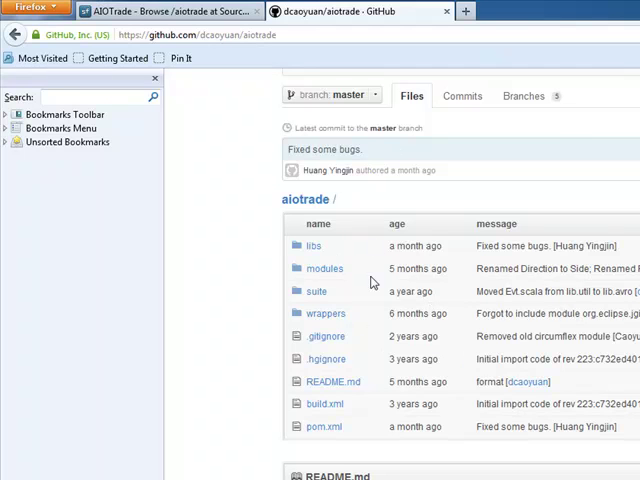
mouse_move(332, 252)
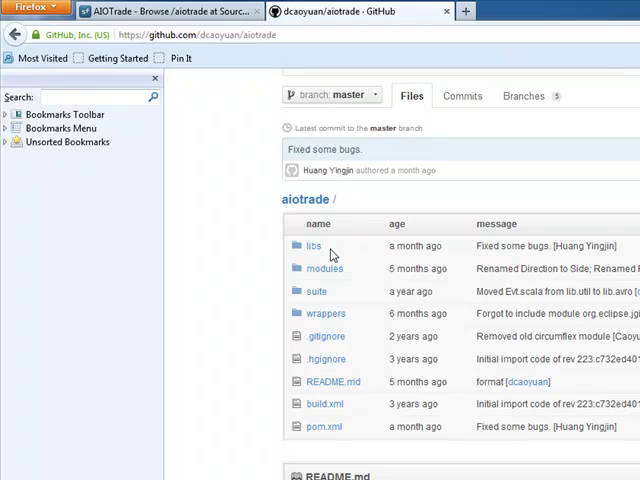
left_click(324, 268)
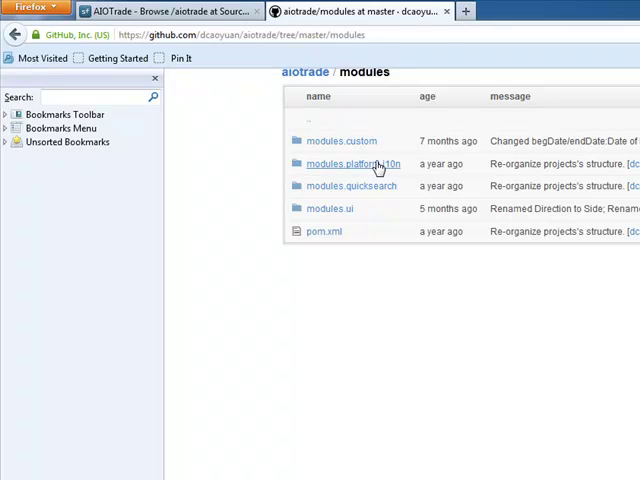
Step: Open modules.platform, then the repository's libs folder listing lib.amqp, lib.charting and lib.dataserver
left_click(352, 164)
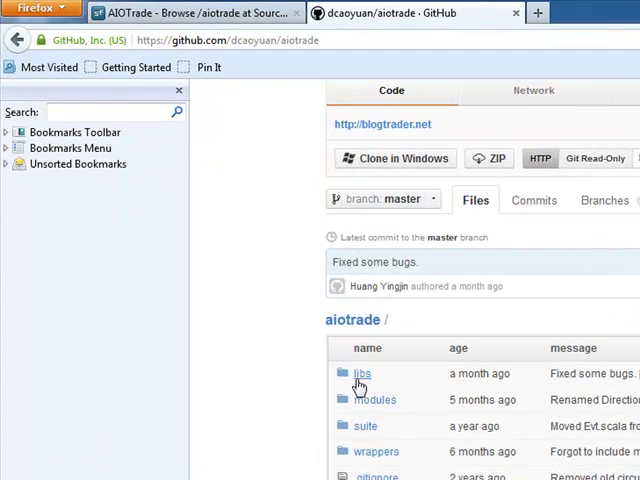
left_click(360, 372)
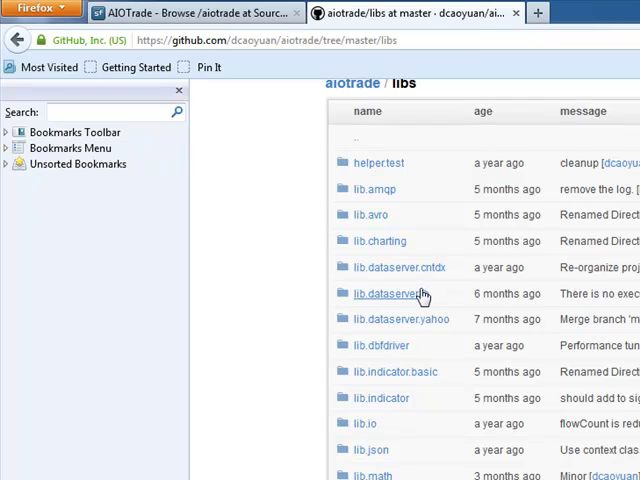
Step: Drill from lib.dataserver.ib through src, scala, org and aiotrade down to the dataserver/ib Scala folder
left_click(392, 292)
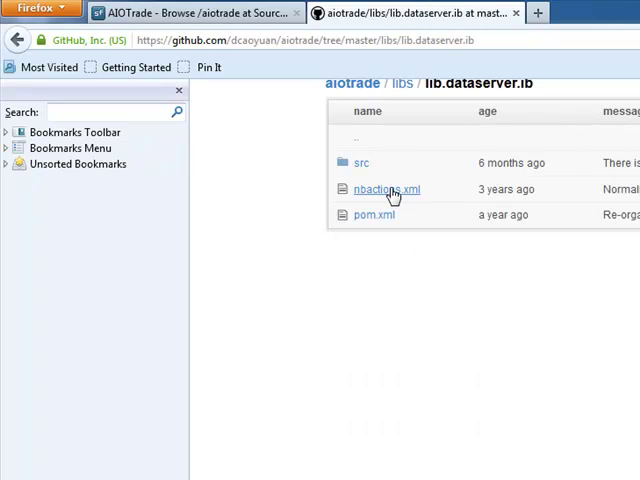
left_click(360, 162)
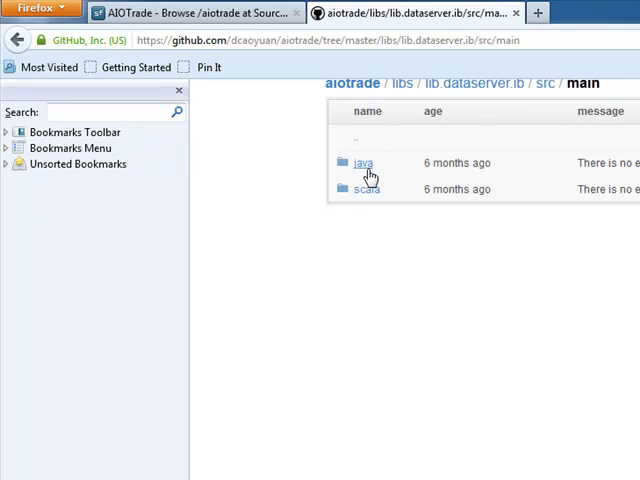
left_click(362, 162)
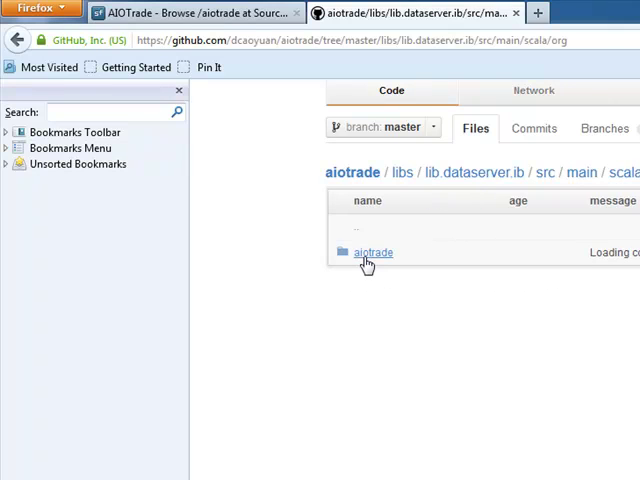
left_click(372, 252)
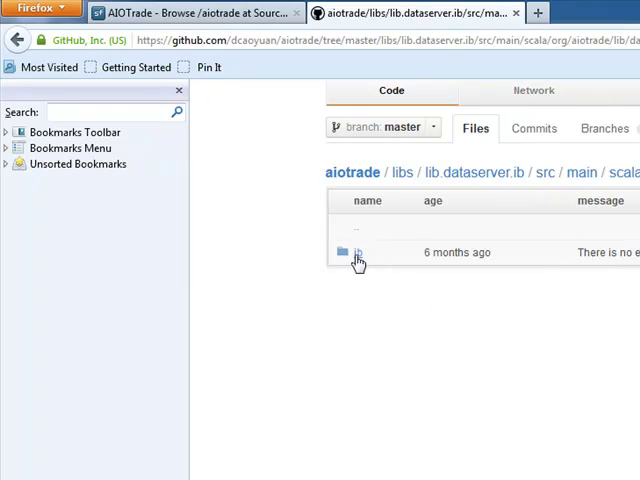
left_click(358, 252)
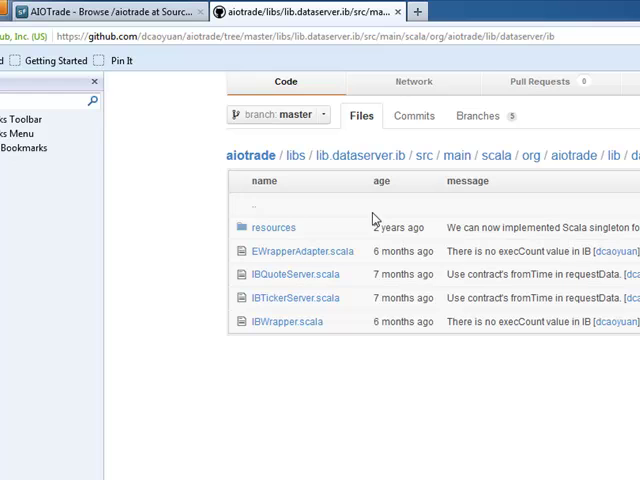
mouse_move(424, 166)
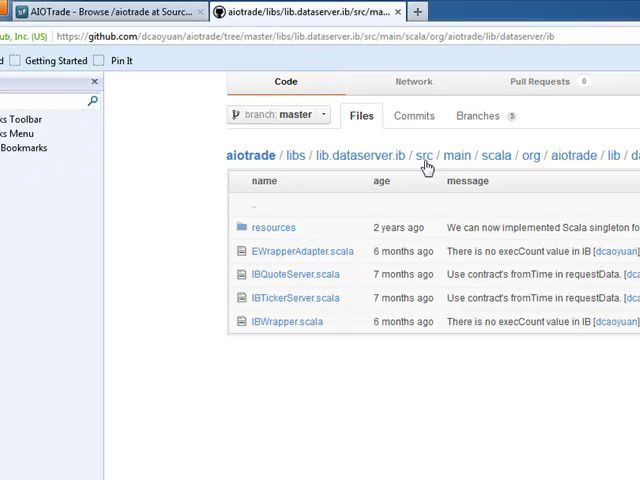
mouse_move(410, 264)
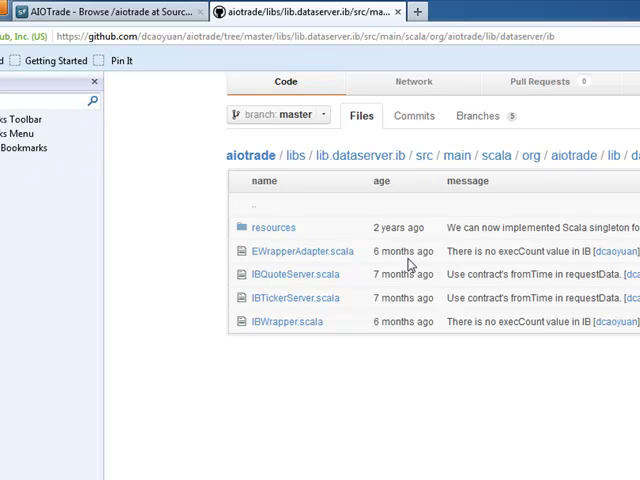
mouse_move(590, 174)
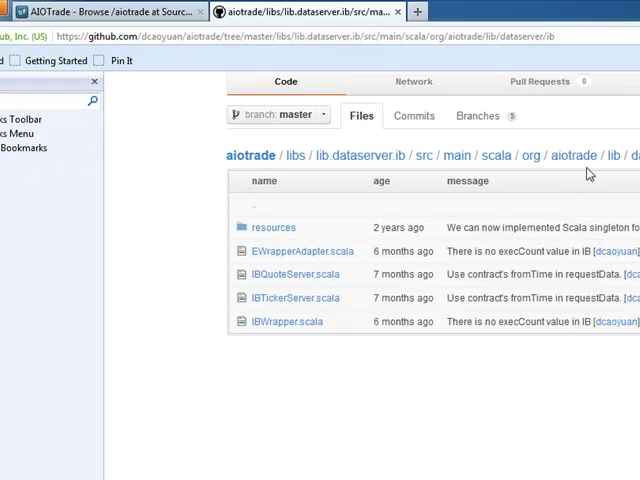
mouse_move(588, 176)
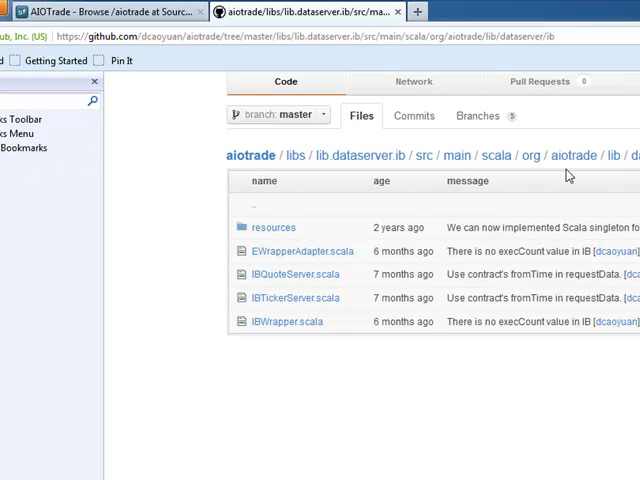
mouse_move(468, 148)
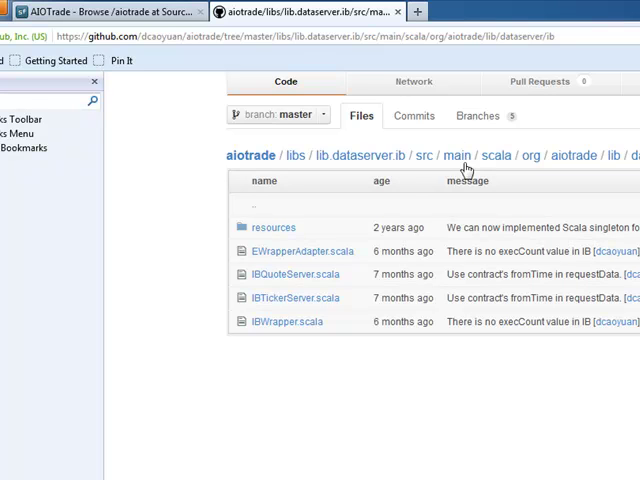
Step: Use the breadcrumb to go up through main to lib.dataserver.ib's src folder
left_click(456, 156)
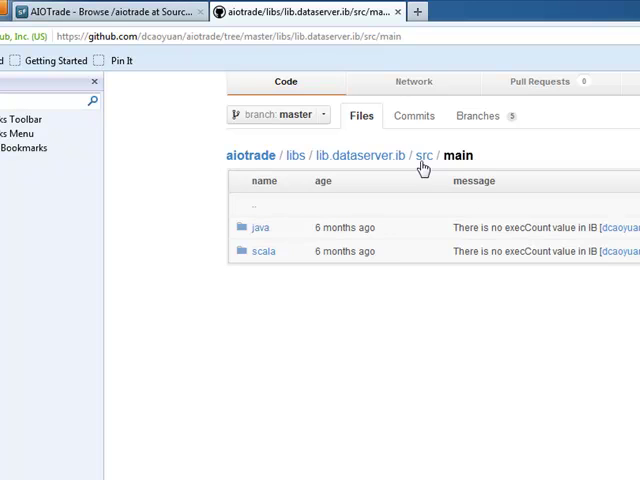
left_click(420, 156)
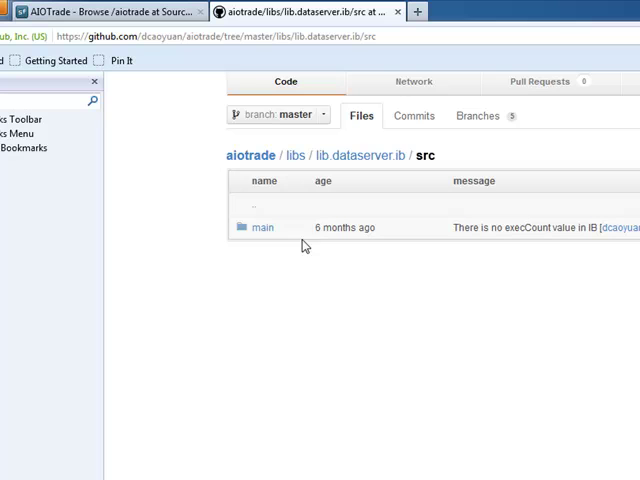
mouse_move(416, 176)
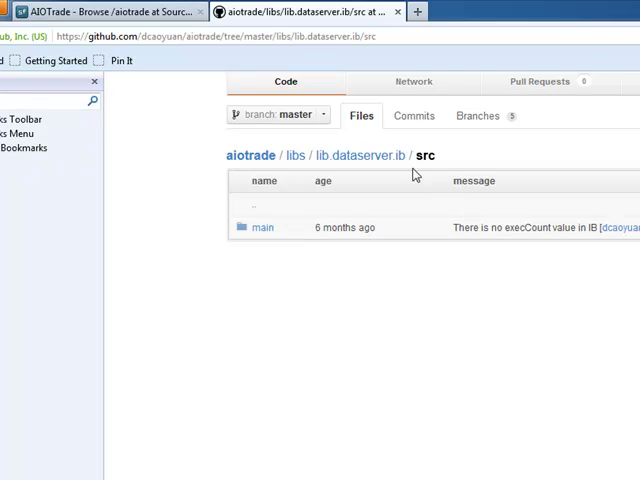
mouse_move(390, 172)
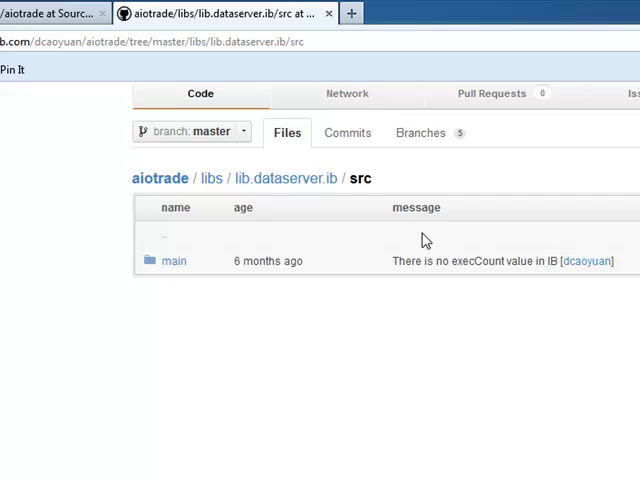
mouse_move(252, 258)
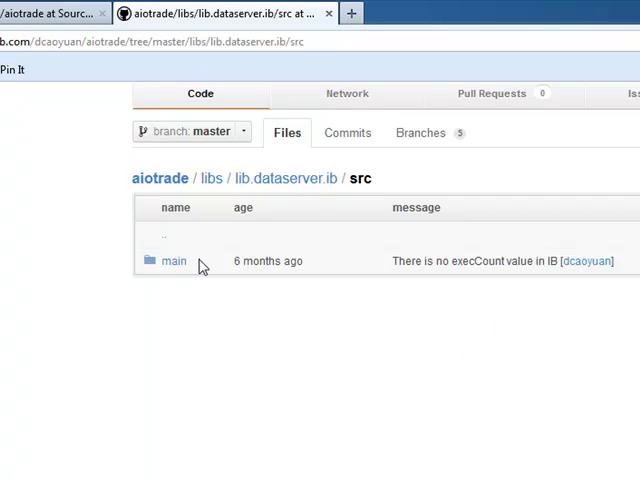
mouse_move(324, 216)
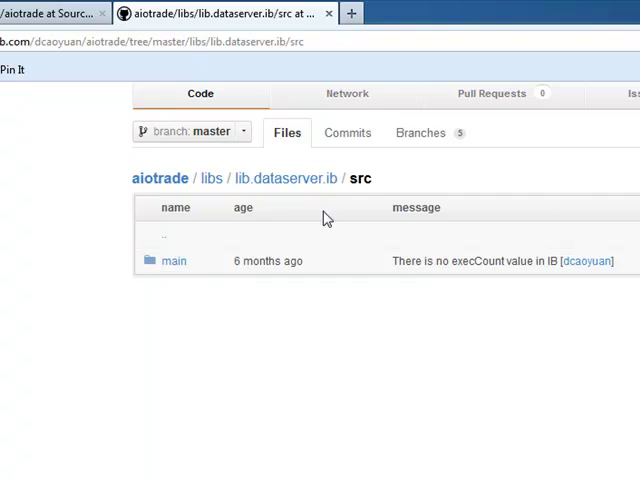
mouse_move(200, 258)
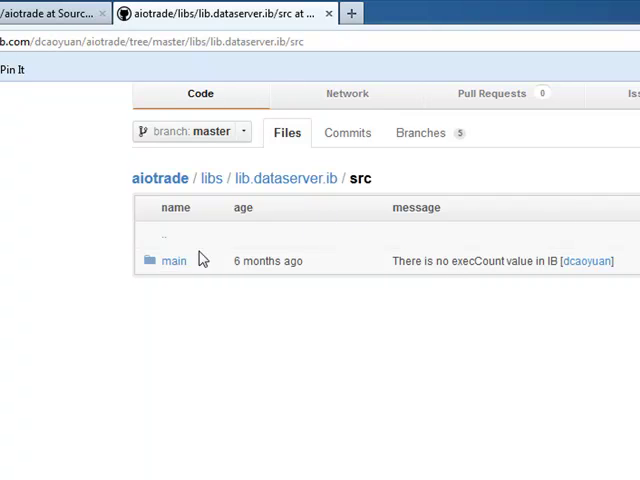
Step: Navigate down main/scala/org/aiotrade/lib to reach the folder holding dataserver
left_click(172, 260)
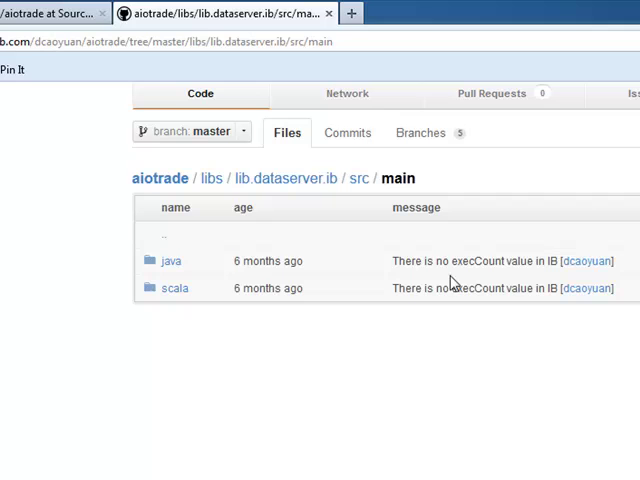
left_click(174, 288)
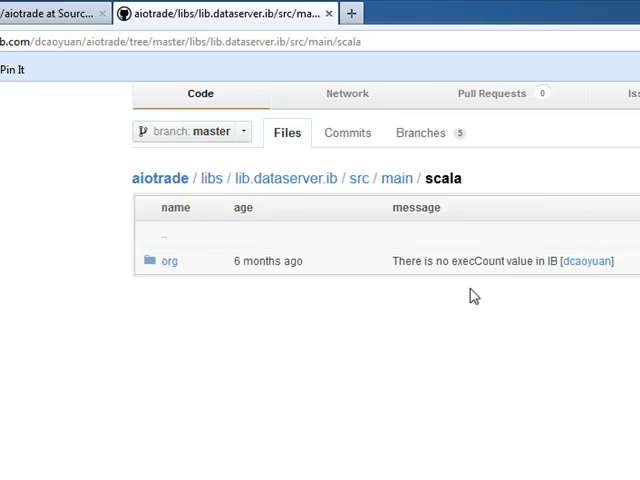
left_click(168, 260)
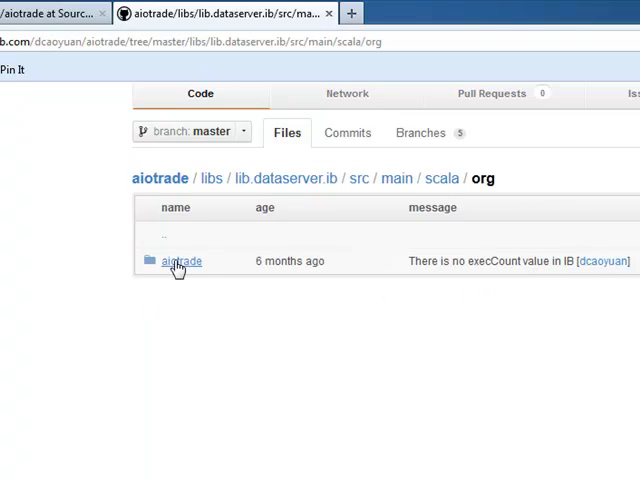
left_click(182, 260)
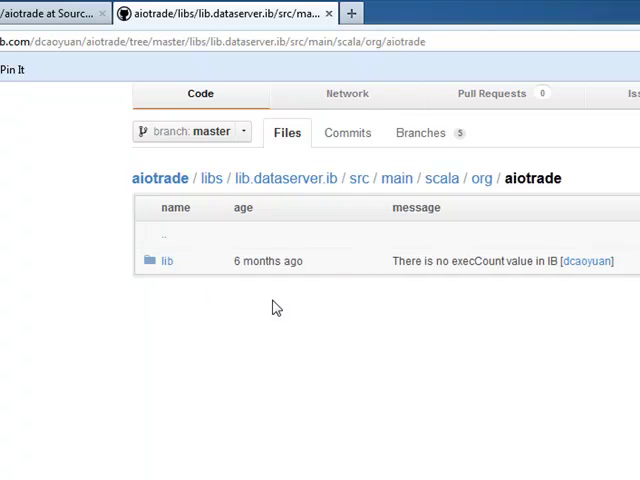
left_click(166, 260)
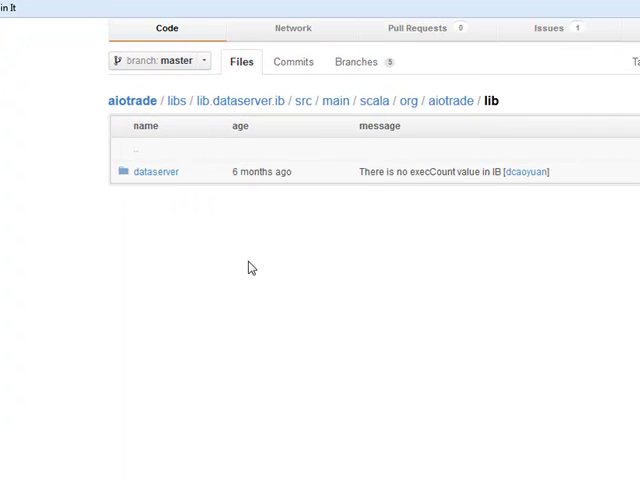